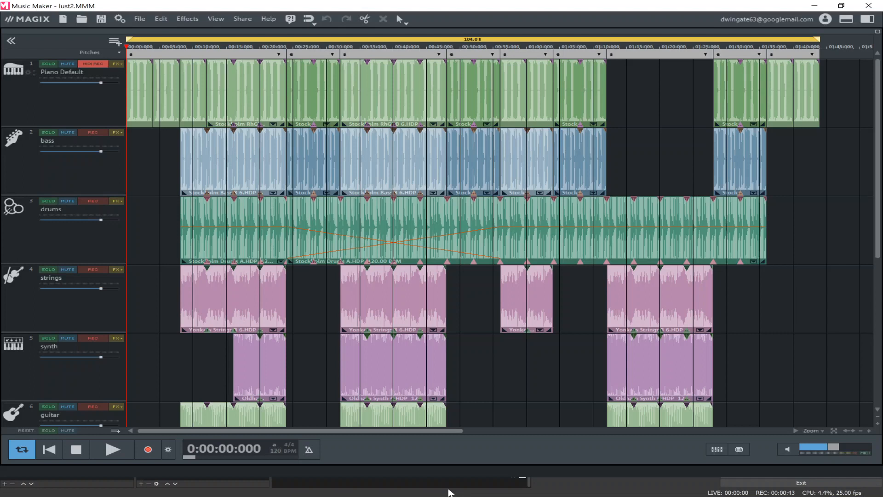
mouse_move(461, 448)
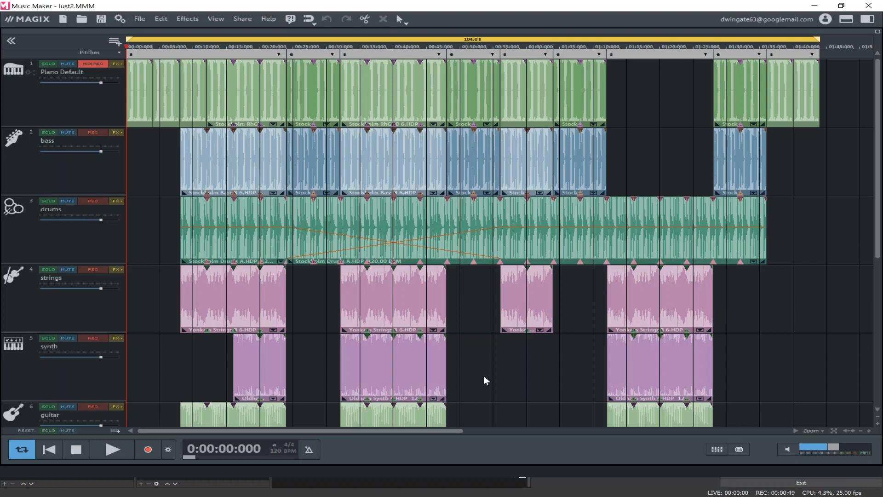
mouse_move(481, 356)
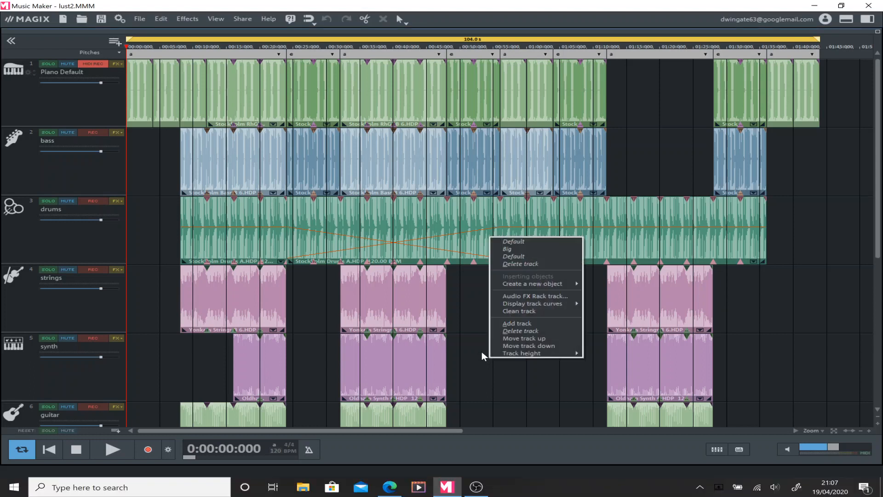
mouse_move(521, 353)
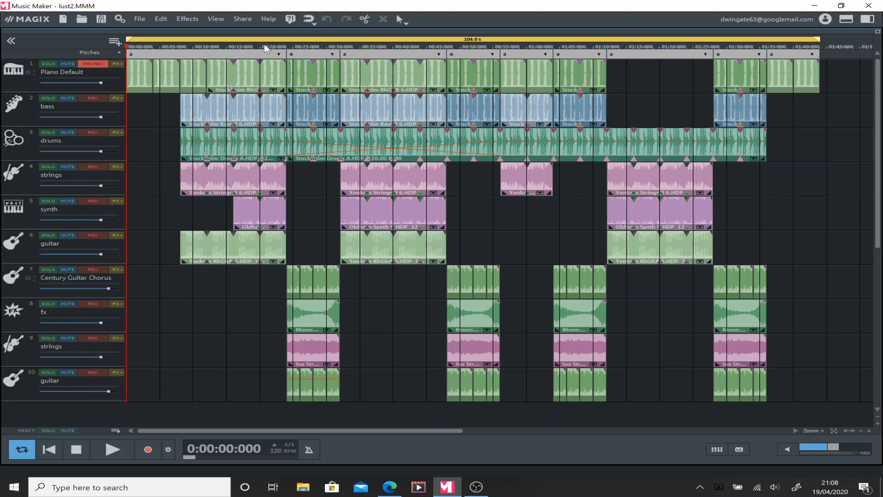
Play the lust2 arrangement briefly from 21 seconds, then stop back at 21 seconds
left_click(265, 47)
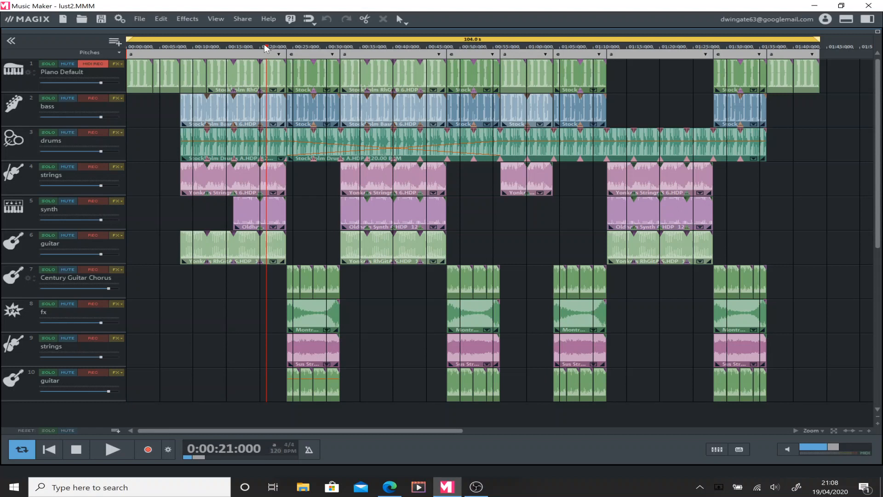
left_click(112, 448)
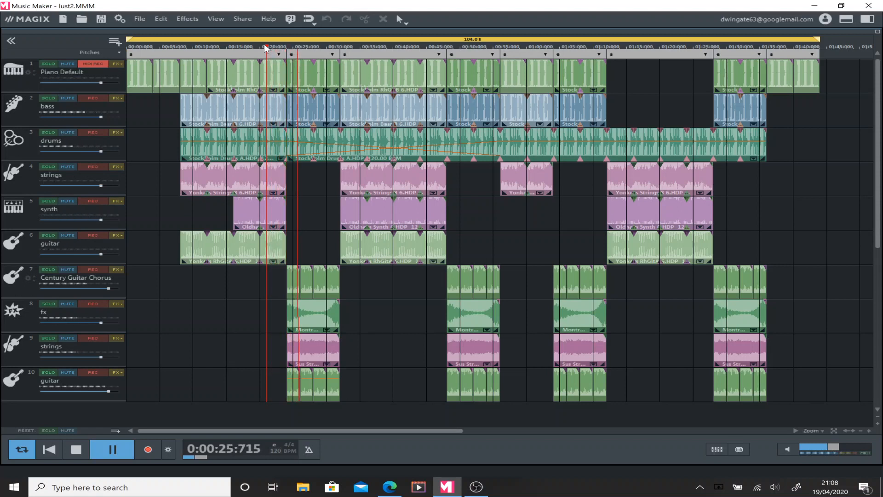
left_click(112, 448)
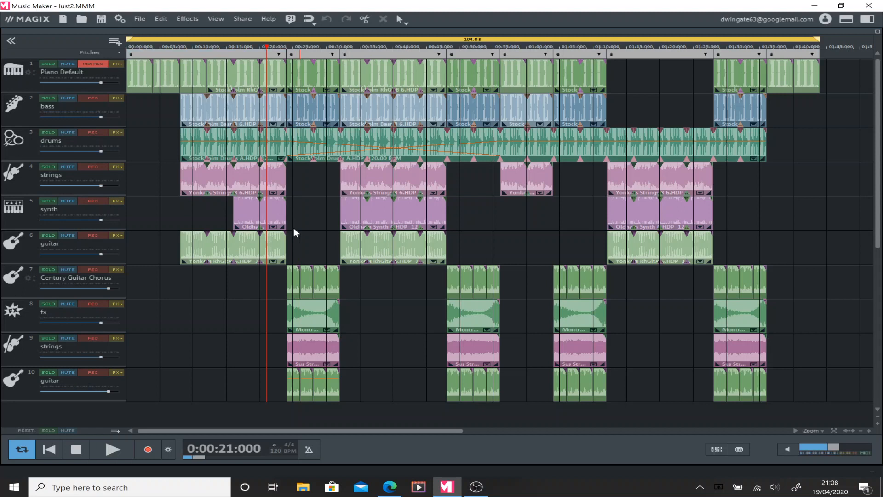
mouse_move(328, 298)
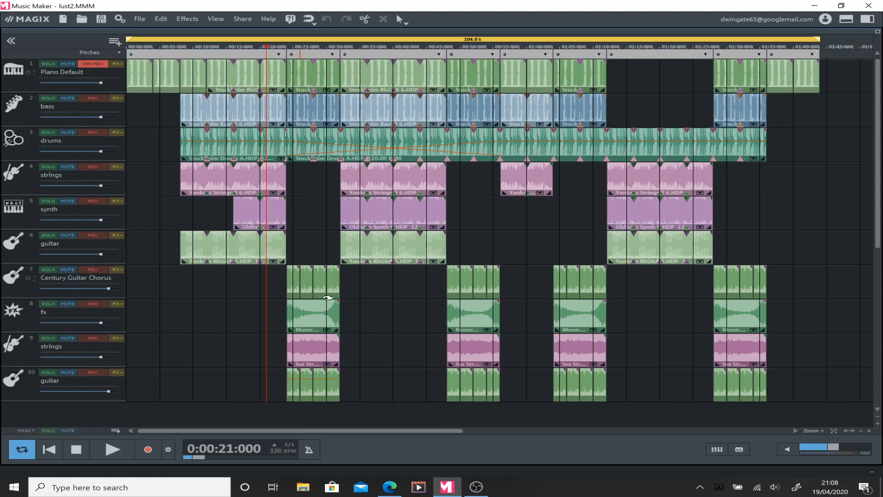
mouse_move(329, 390)
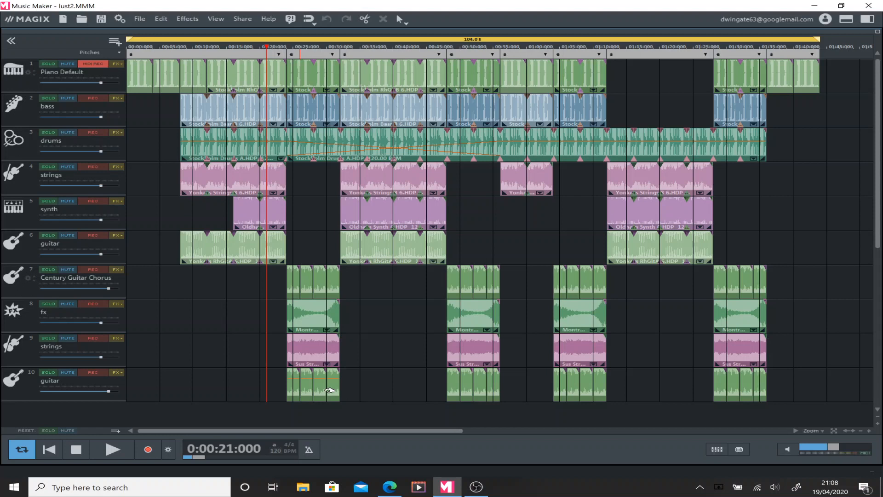
mouse_move(319, 361)
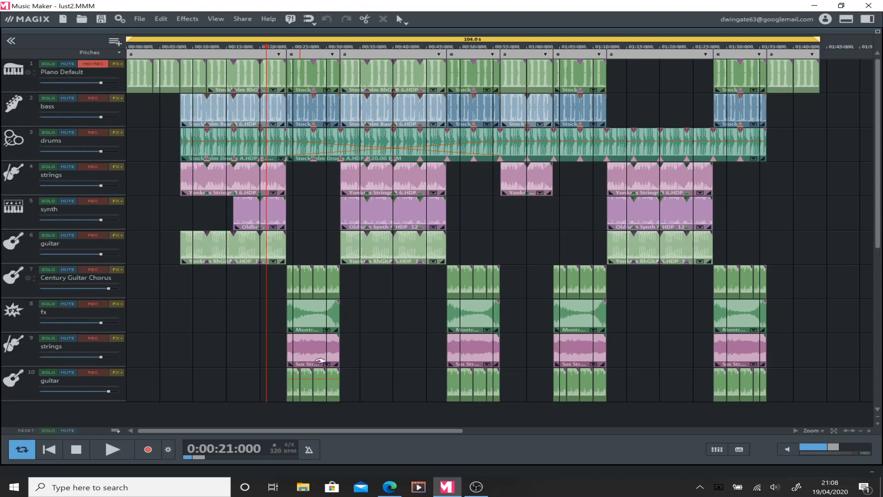
mouse_move(317, 283)
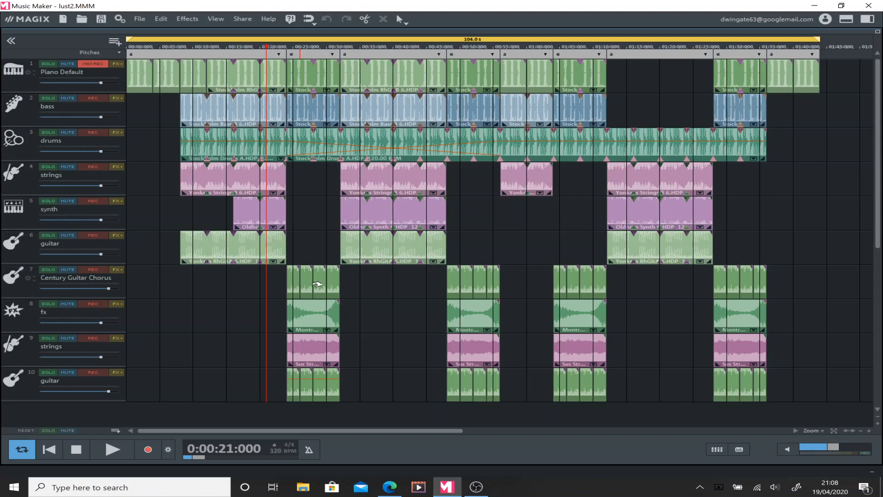
mouse_move(245, 290)
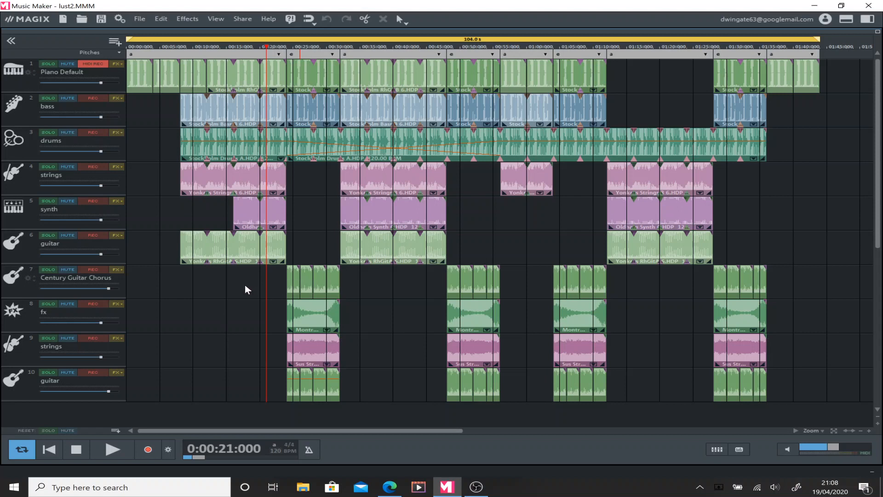
mouse_move(321, 359)
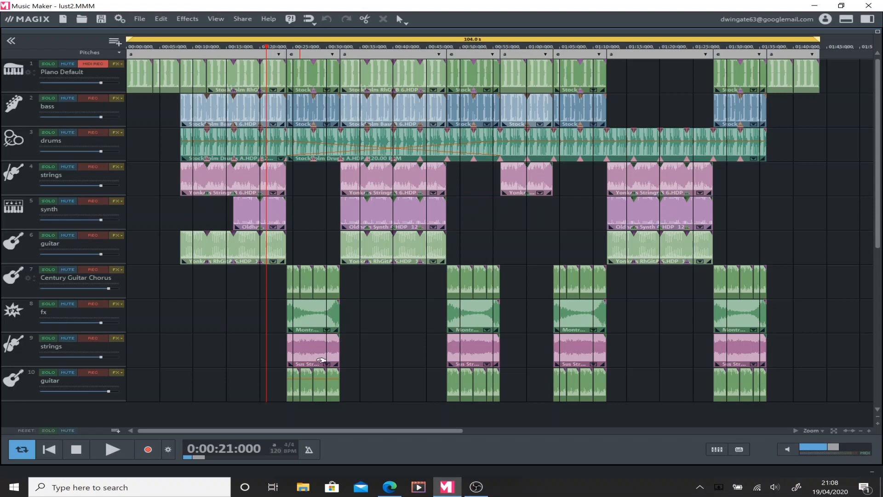
mouse_move(386, 394)
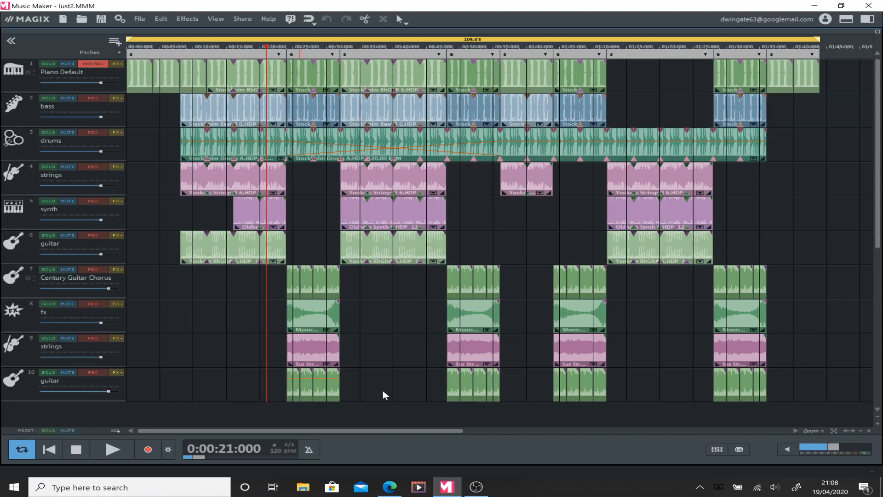
mouse_move(270, 389)
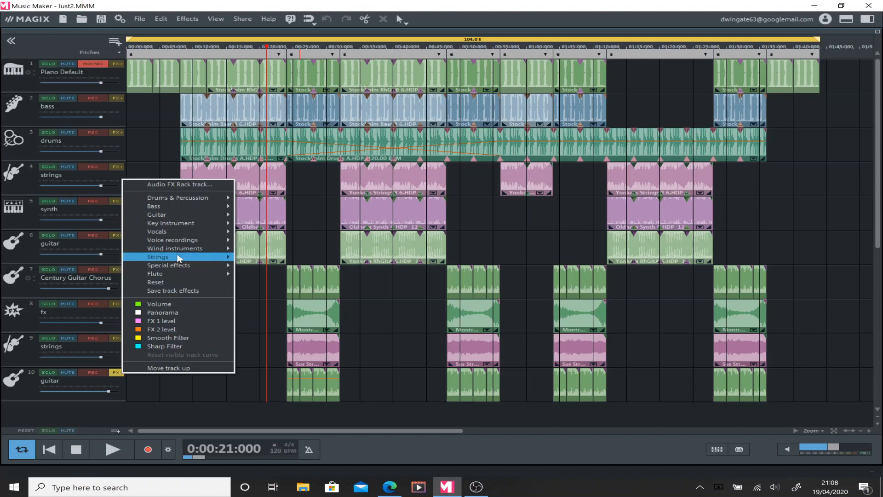
mouse_move(179, 197)
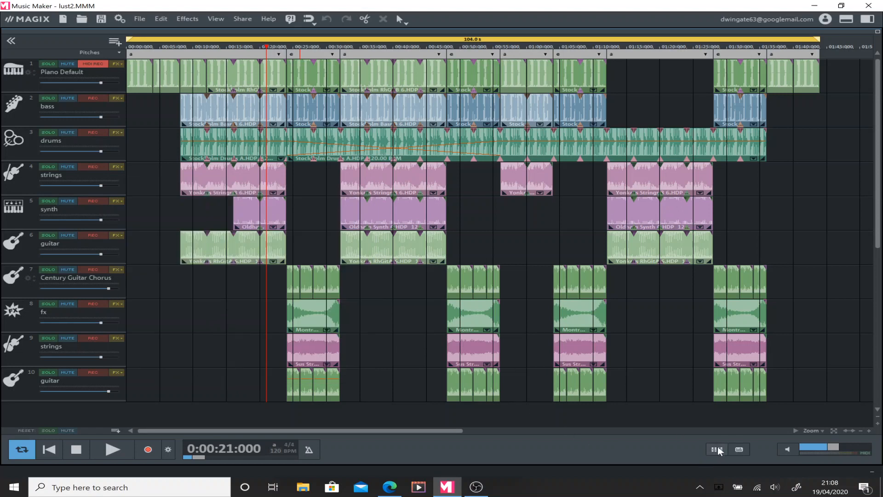
Pan track 7 left and track 10 right in the mixer, then close it
left_click(716, 448)
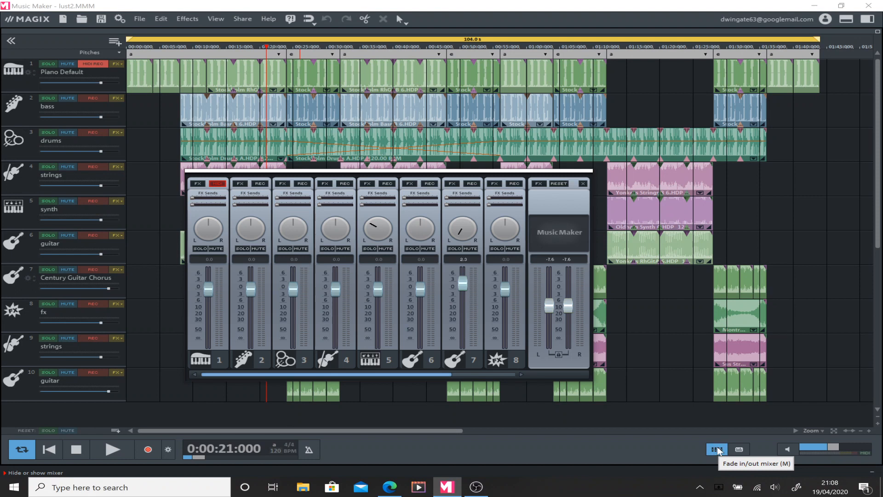
mouse_move(502, 379)
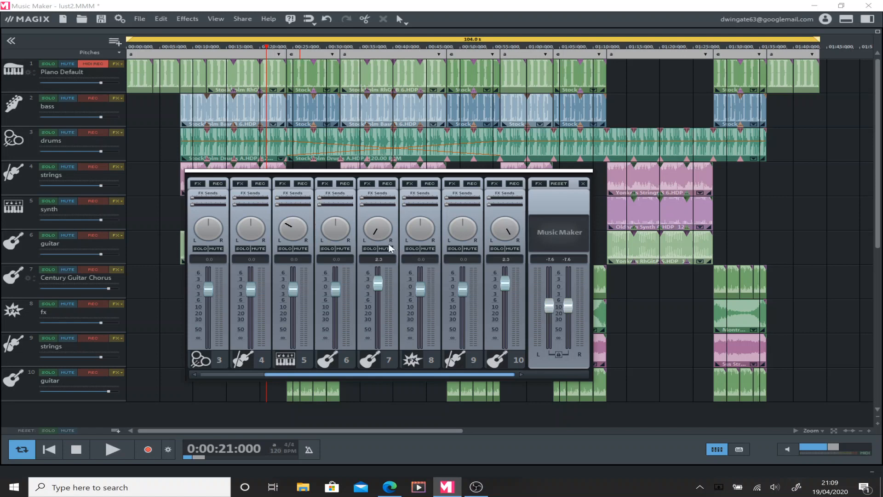
mouse_move(377, 253)
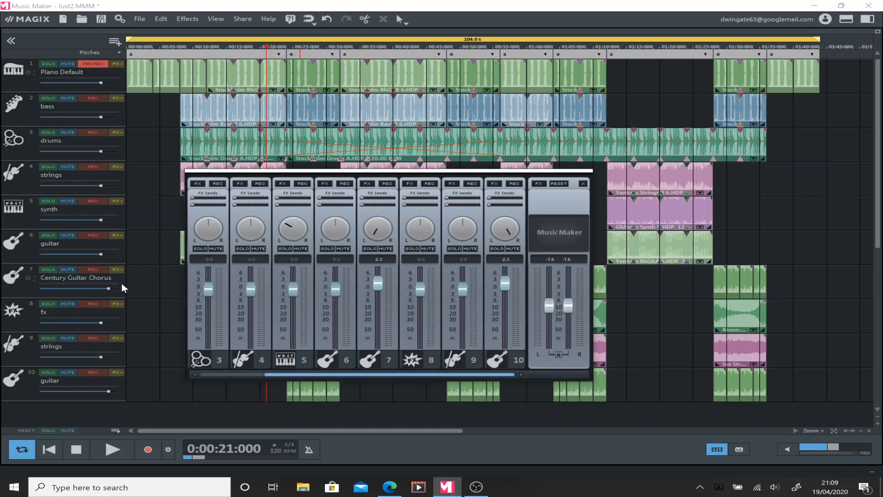
mouse_move(299, 276)
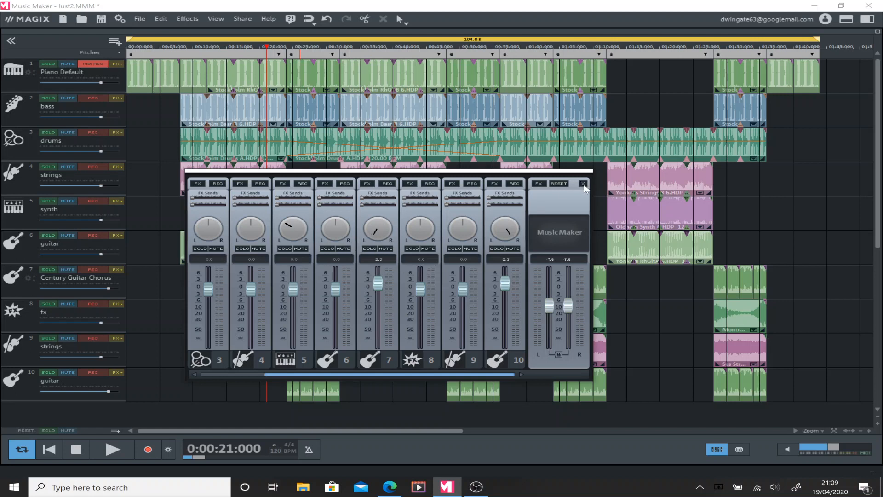
mouse_move(652, 311)
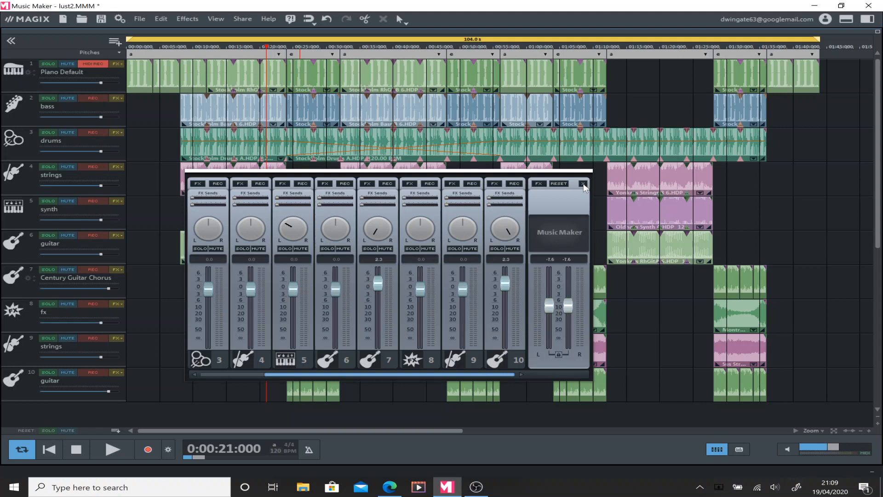
left_click(584, 186)
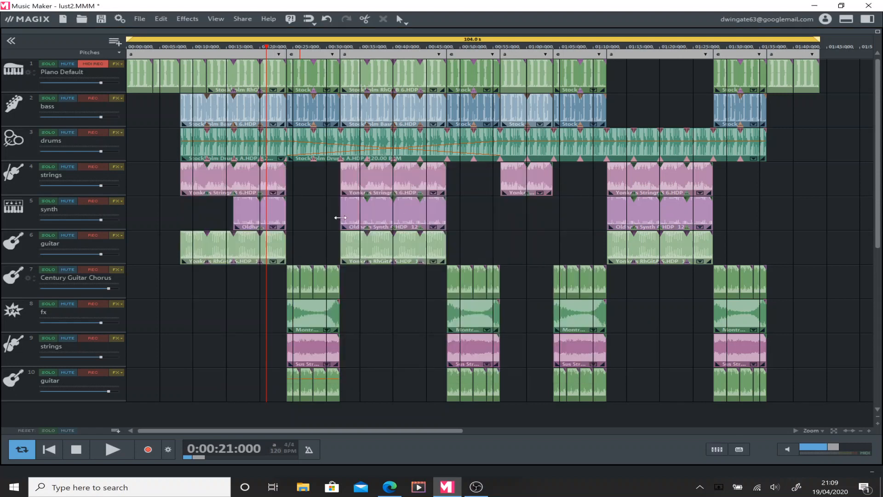